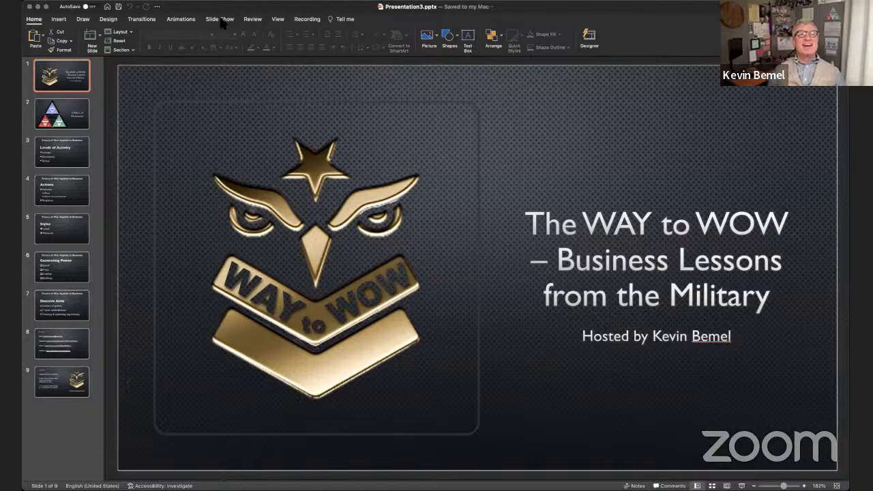
Step: Switch the ribbon to the Slide Show tab for the 'The WAY to WOW' deck
left_click(220, 18)
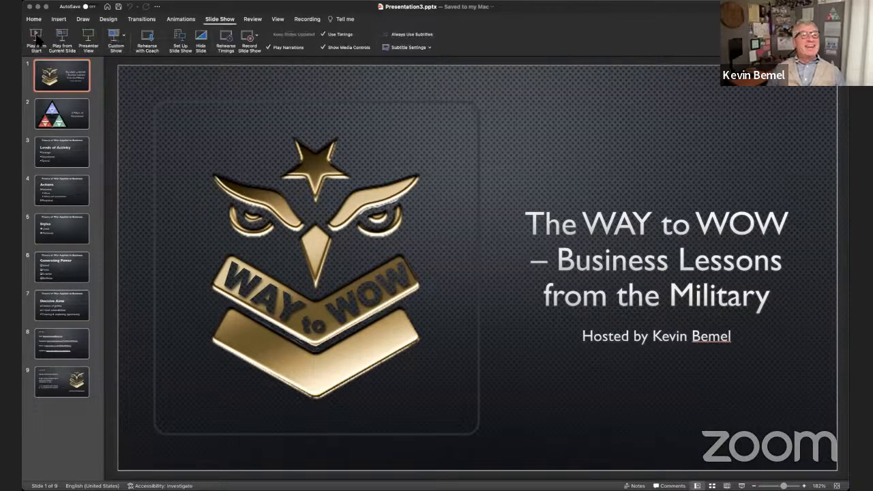
mouse_move(361, 145)
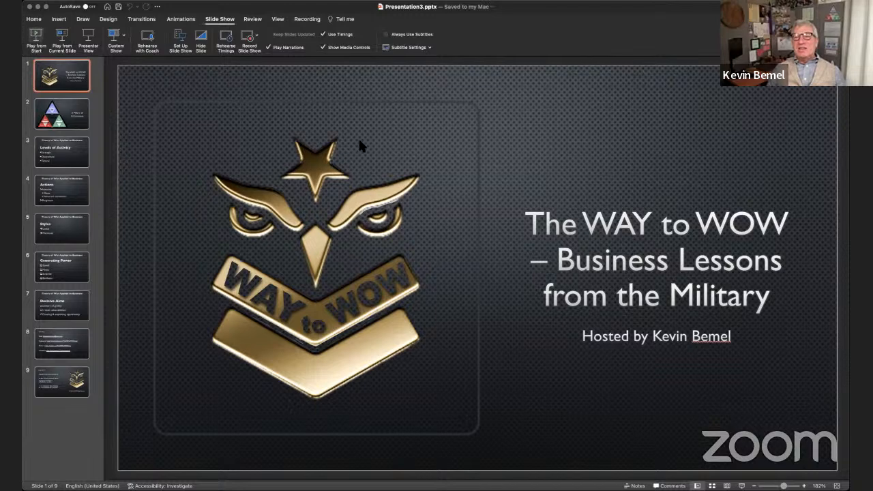